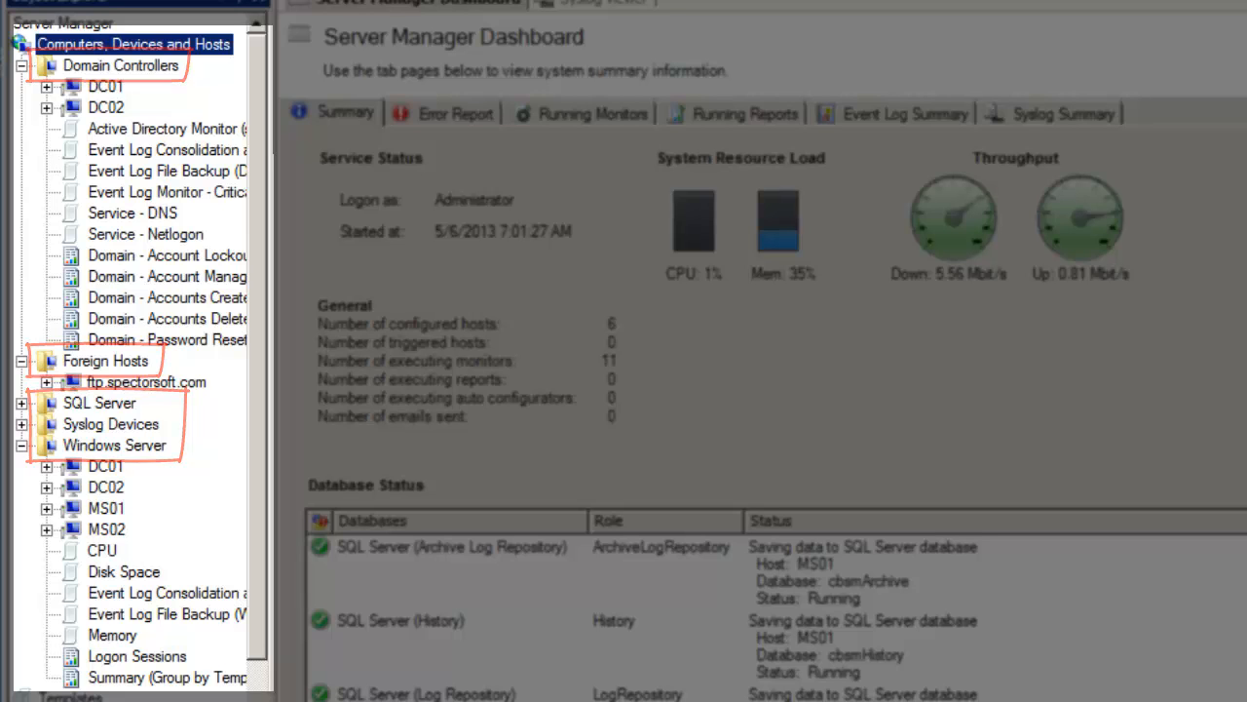
# - Expand the Templates node to list Domain Controllers, Log Retention and Network groups
pyautogui.click(74, 67)
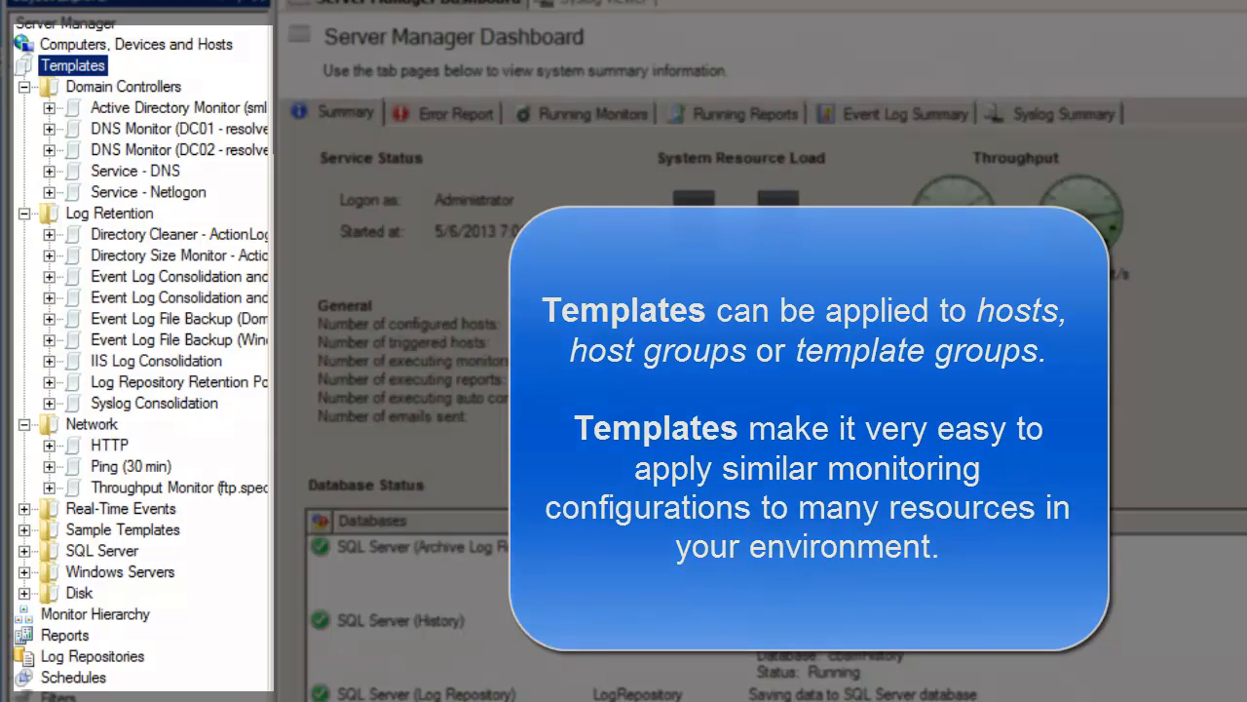
pyautogui.click(66, 636)
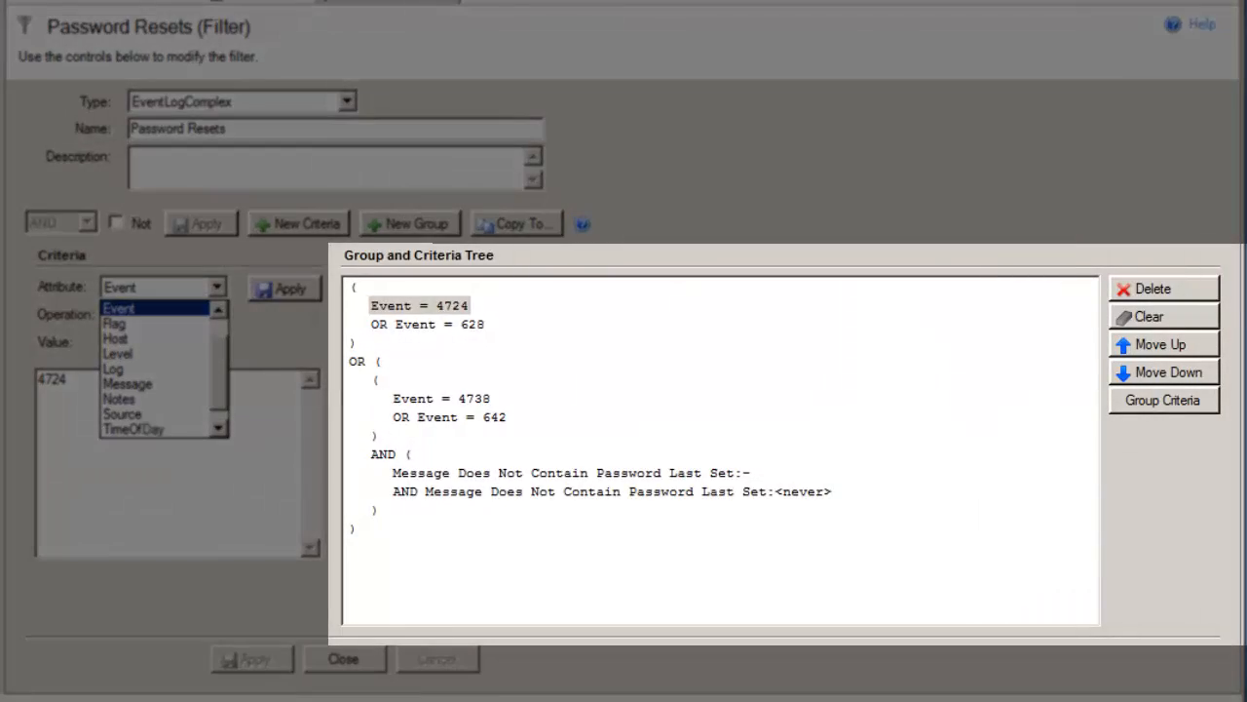
# - Open the Password Resets filter to show its Group and Criteria Tree
pyautogui.click(343, 658)
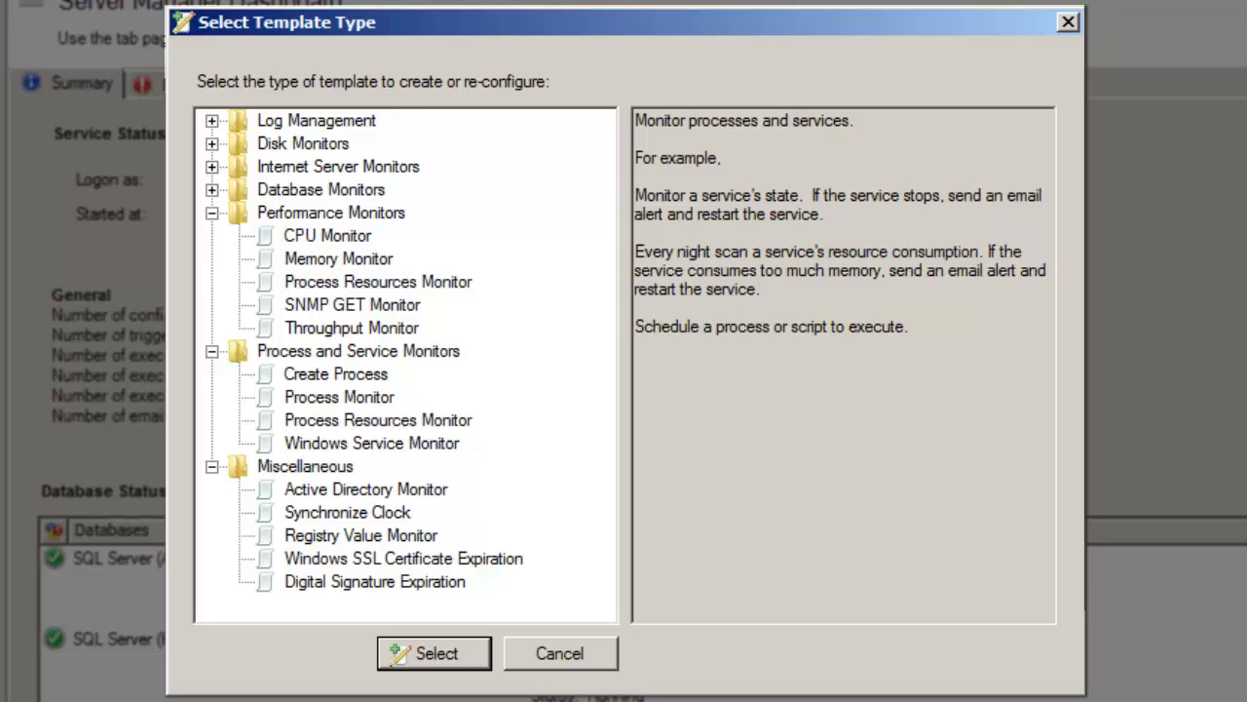
pyautogui.click(210, 165)
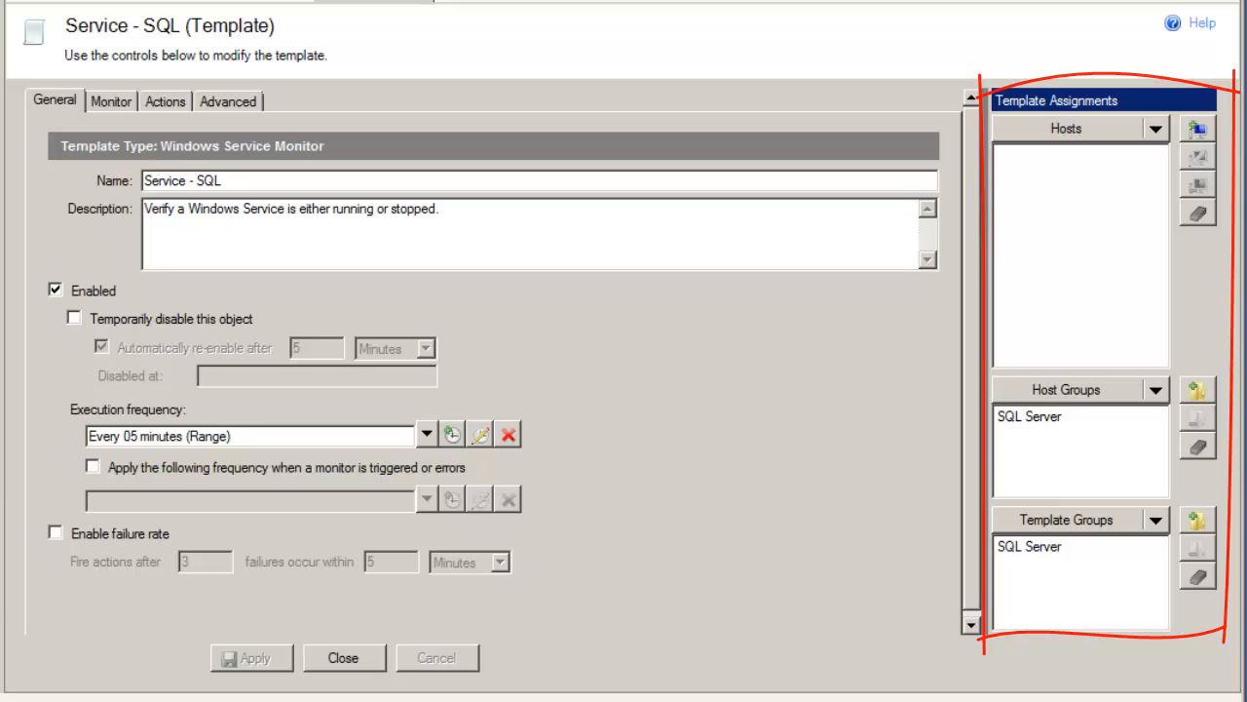
# - Show the Monitor settings: MS01, SQL Server (MSSQLSERVER) service, restart and trigger if stopped
pyautogui.click(109, 101)
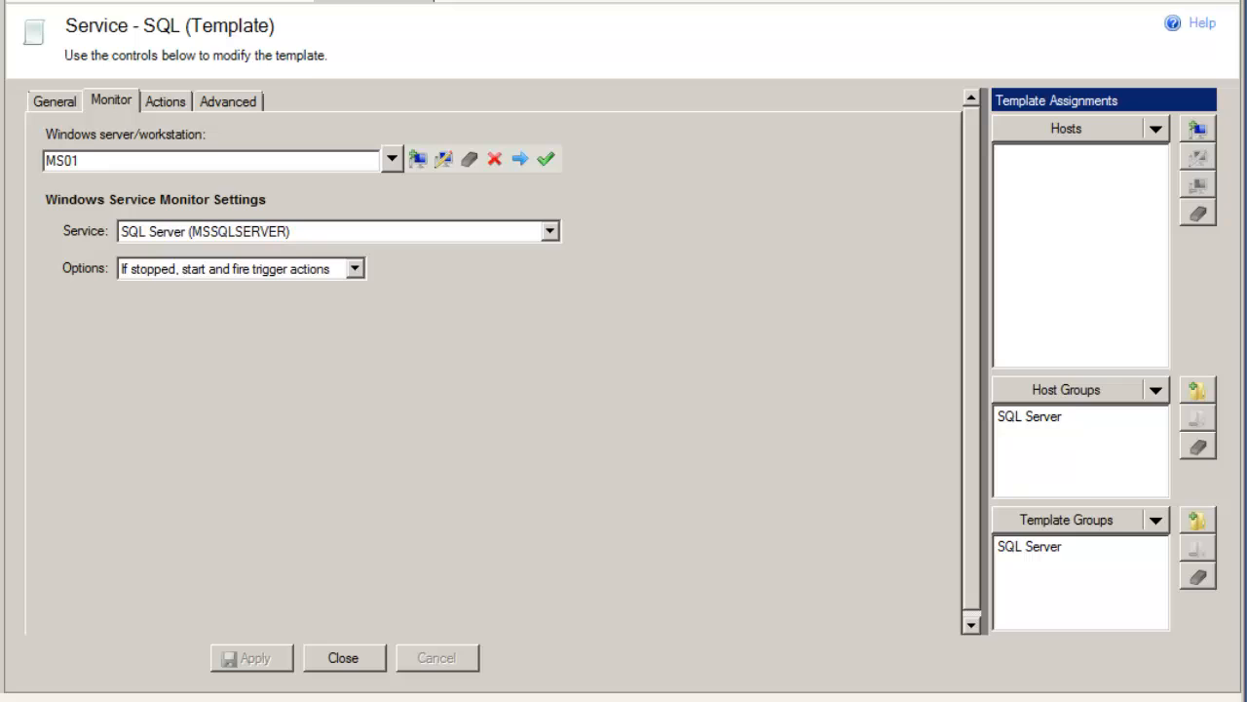